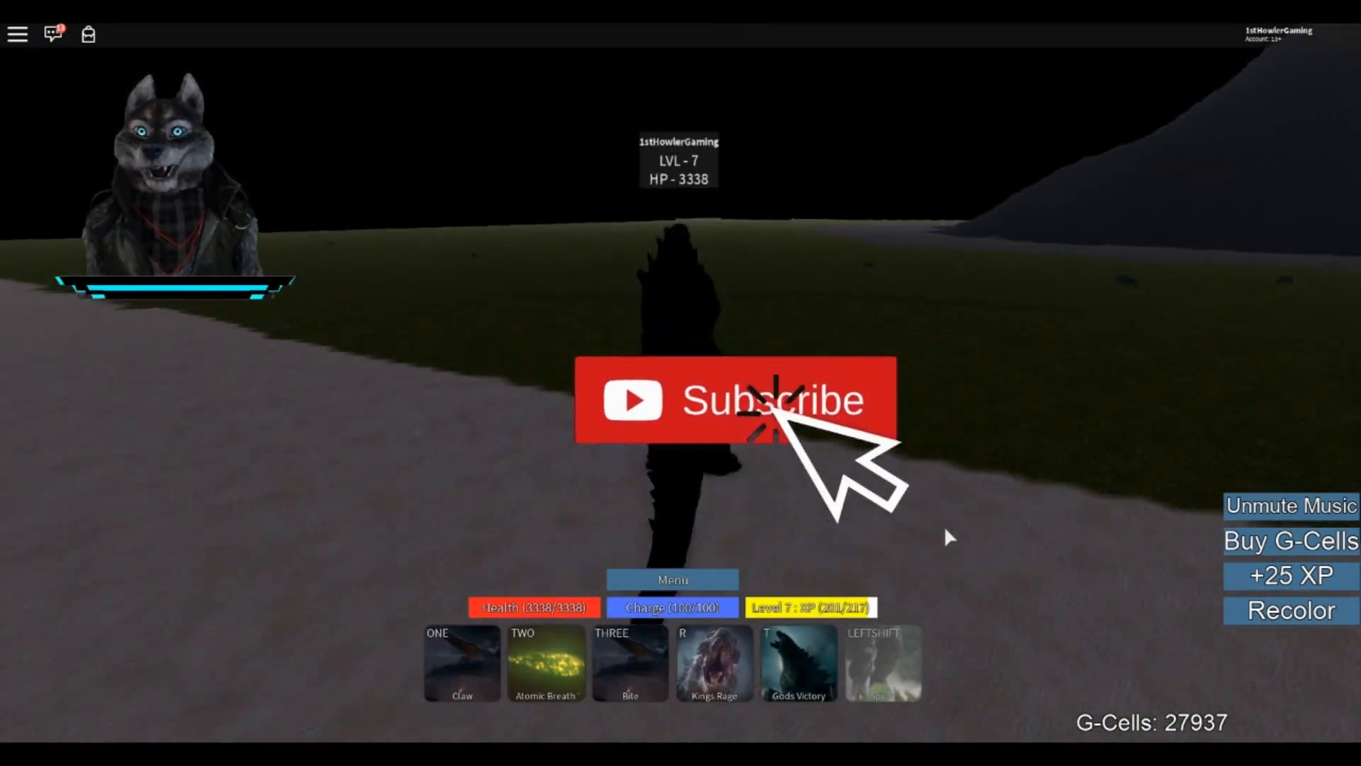
left_click(767, 403)
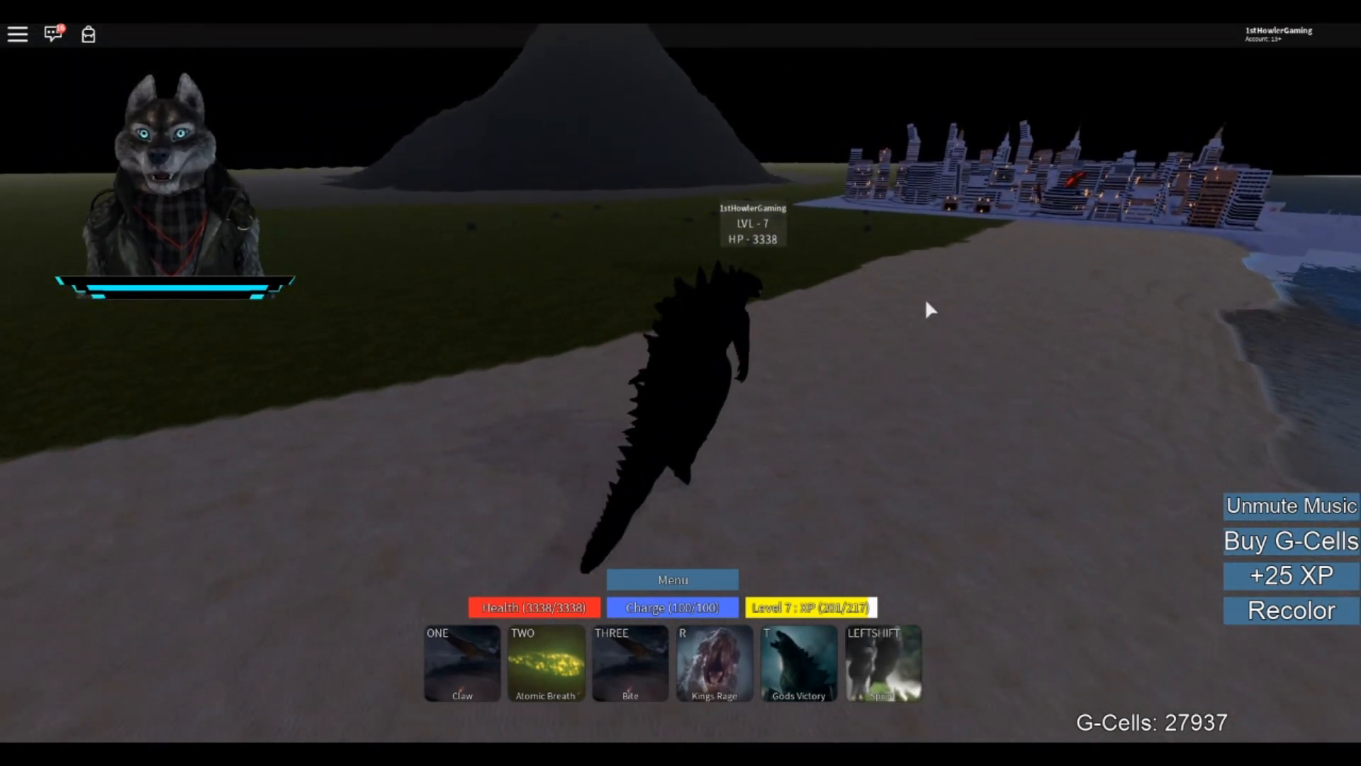
key("2")
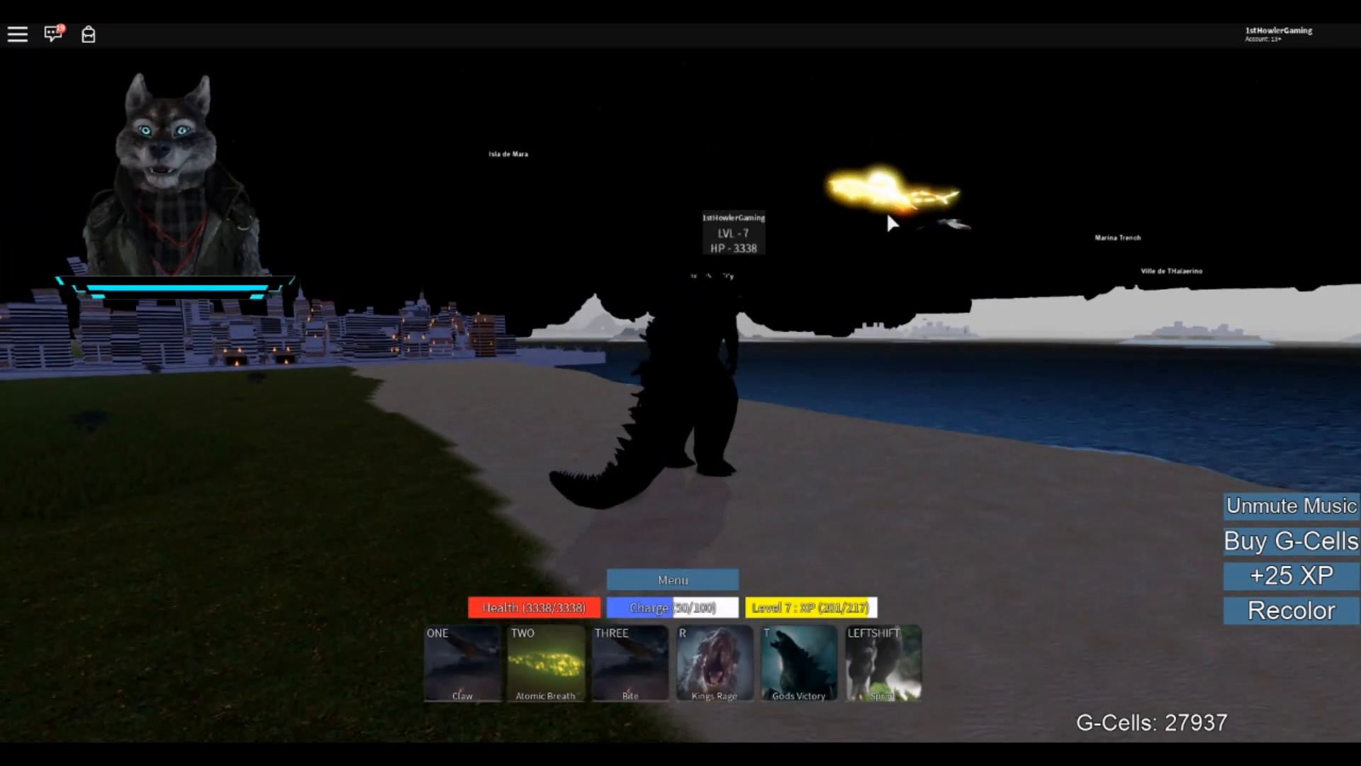
key("2")
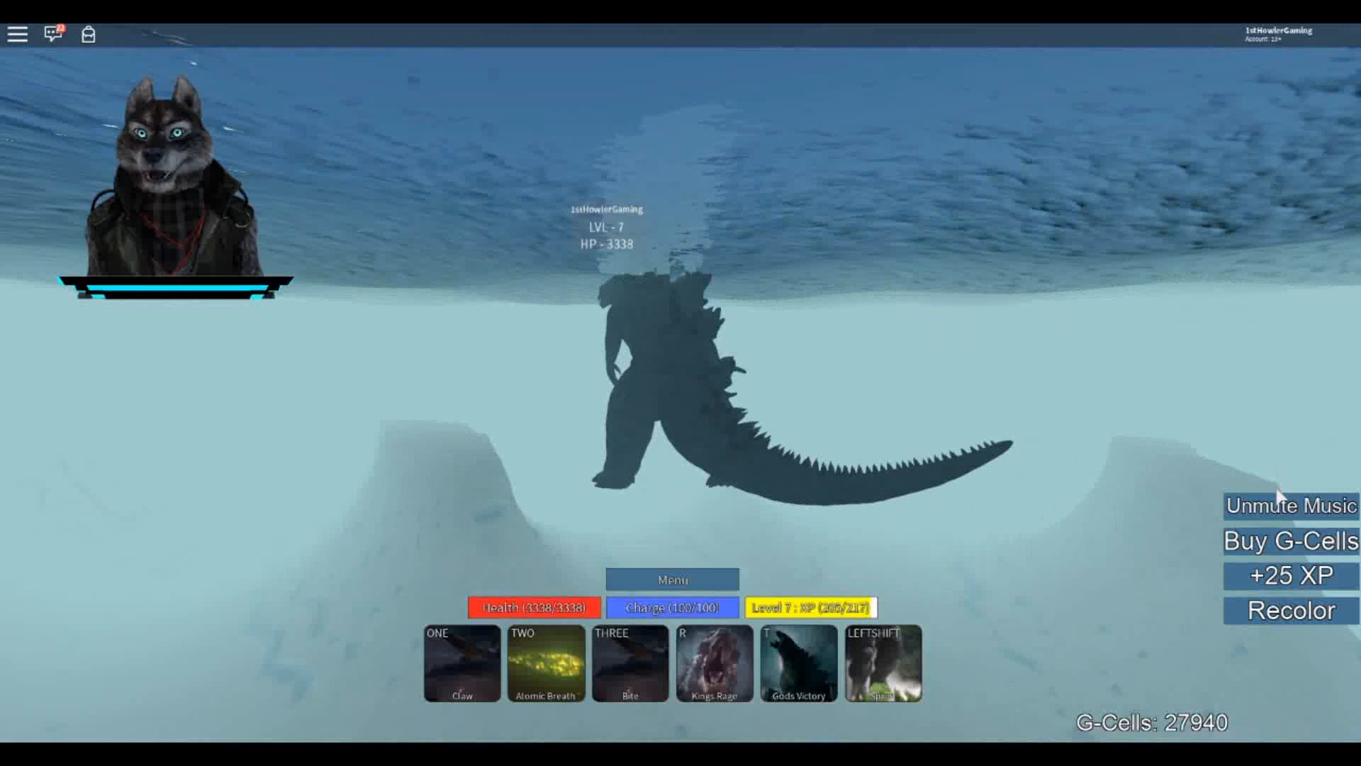
left_click(1289, 505)
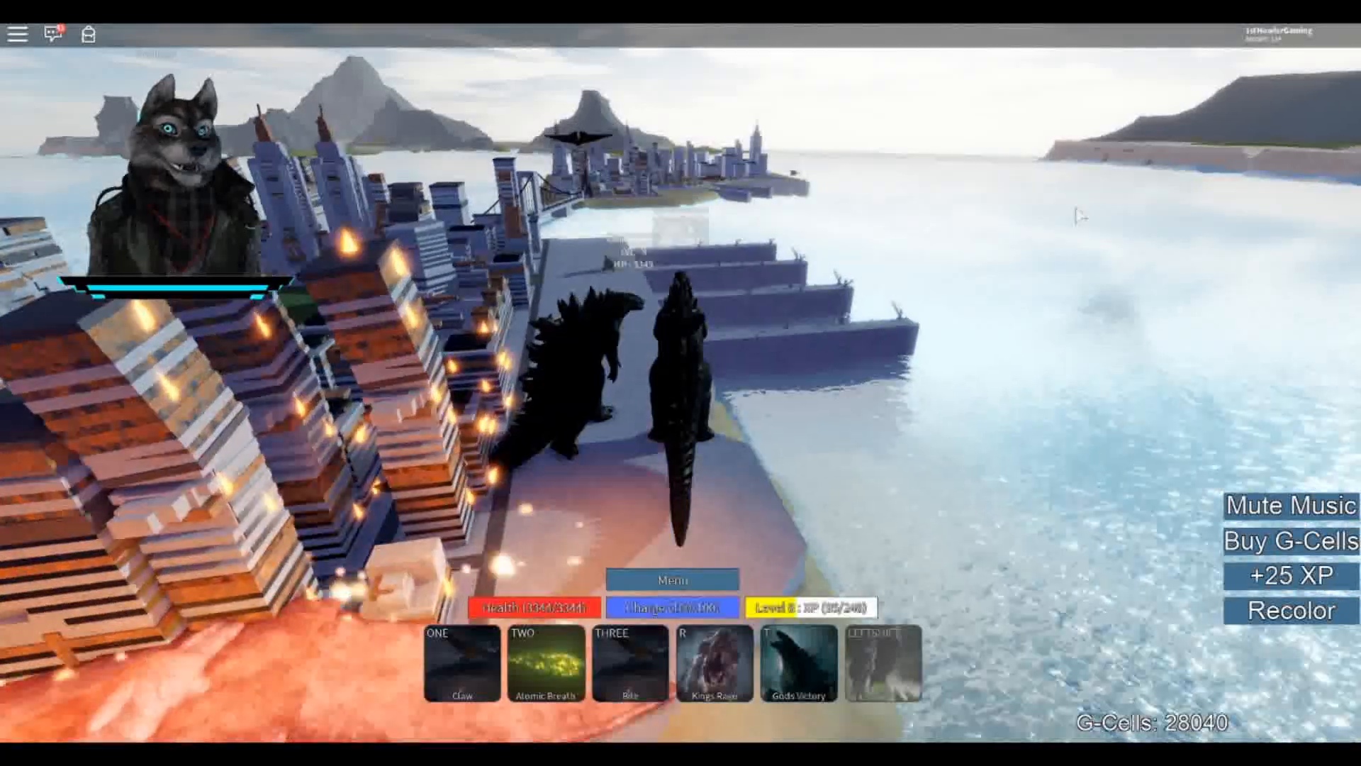
left_click(1286, 506)
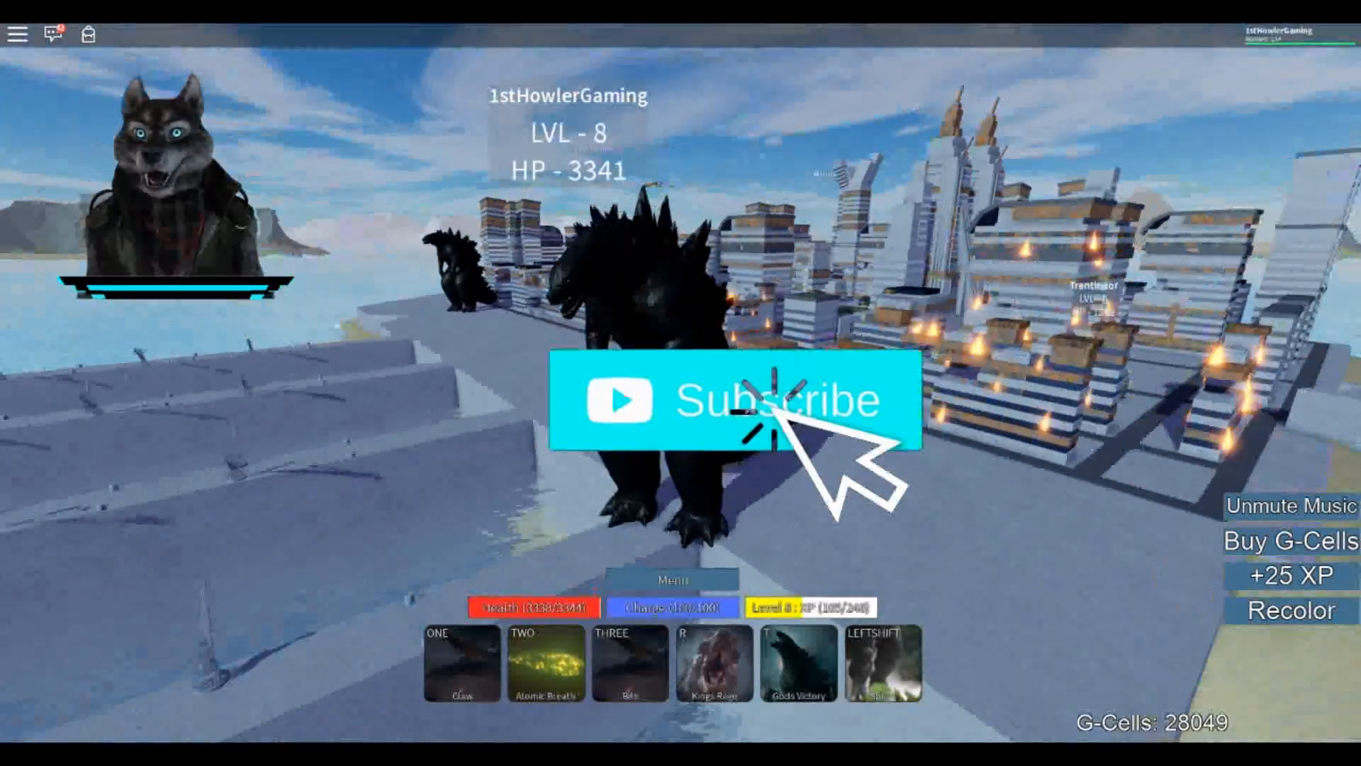
left_click(772, 409)
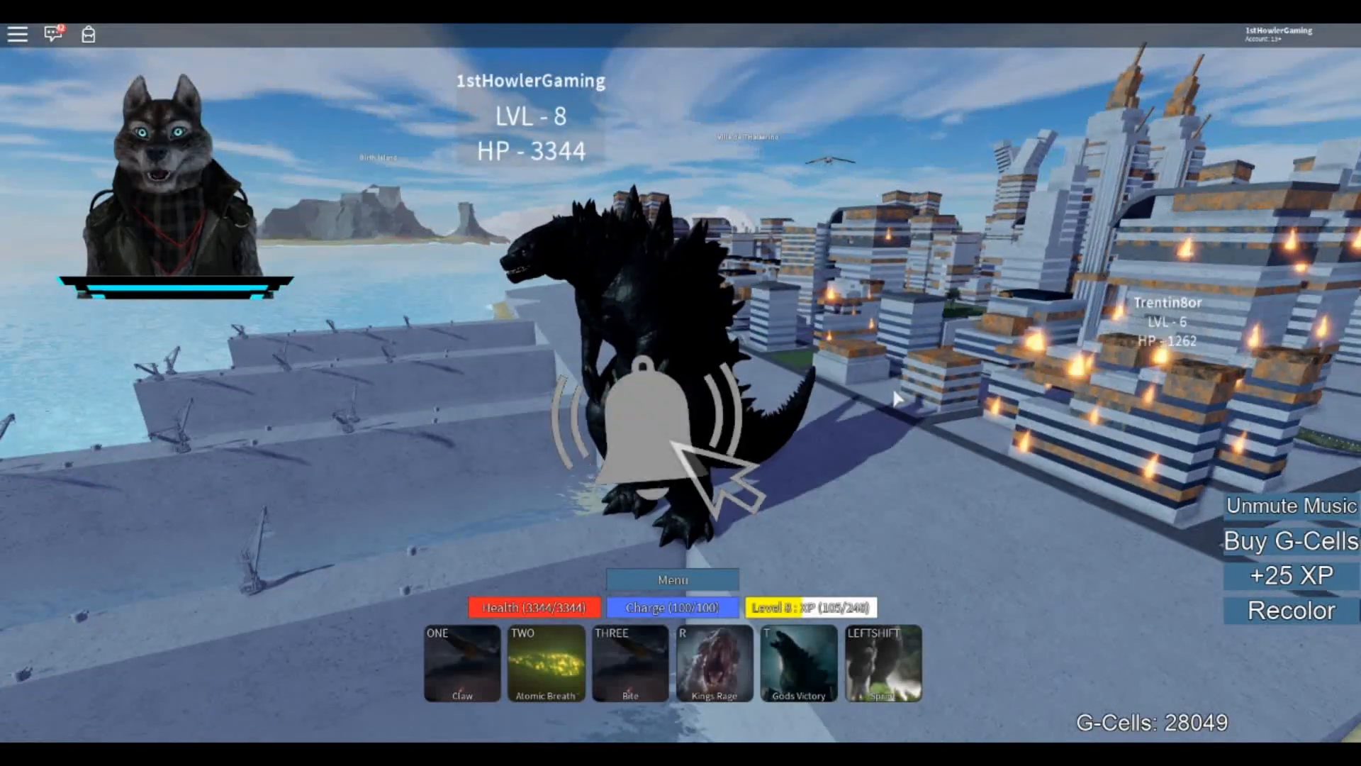